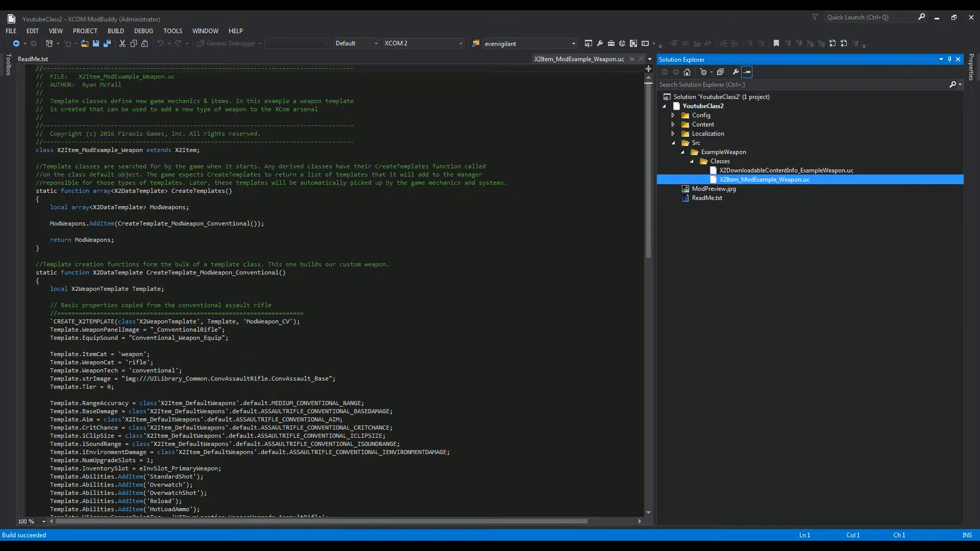
Step: Save all ExampleWeapon project files and build the solution, watching Output until binaries copy
{"action": "left_click", "coordinate": [11, 30]}
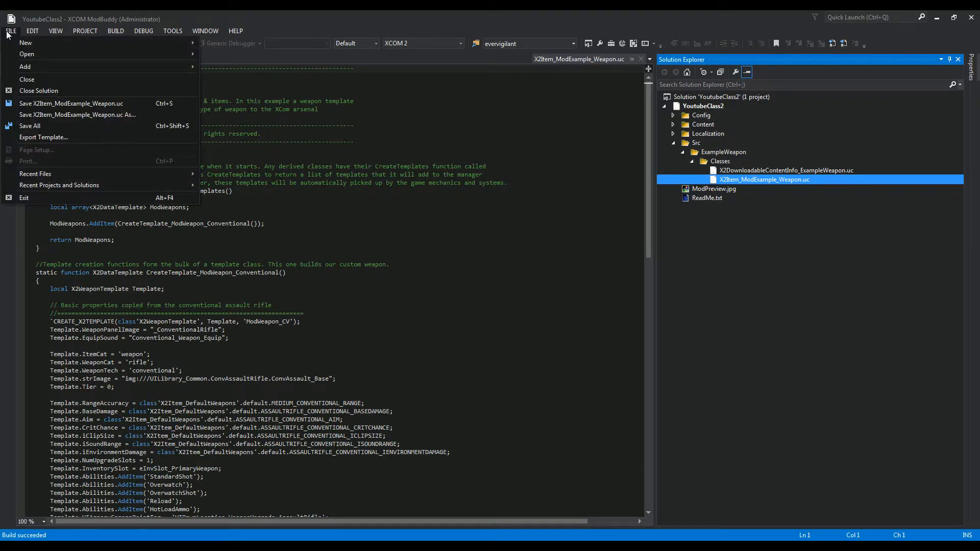
{"action": "left_click", "coordinate": [25, 42]}
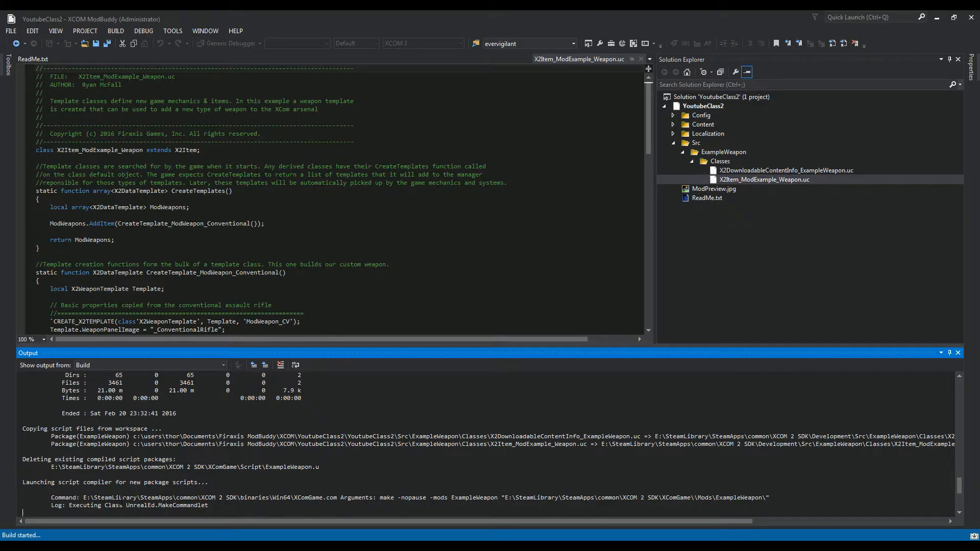
{"action": "scroll", "scroll_direction": "down", "scroll_amount": 3}
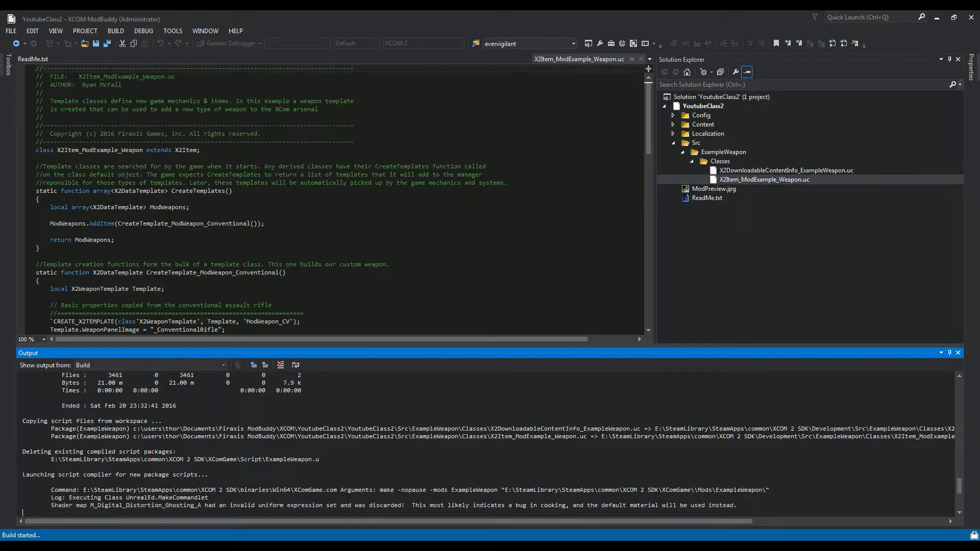
{"action": "left_click", "coordinate": [173, 30]}
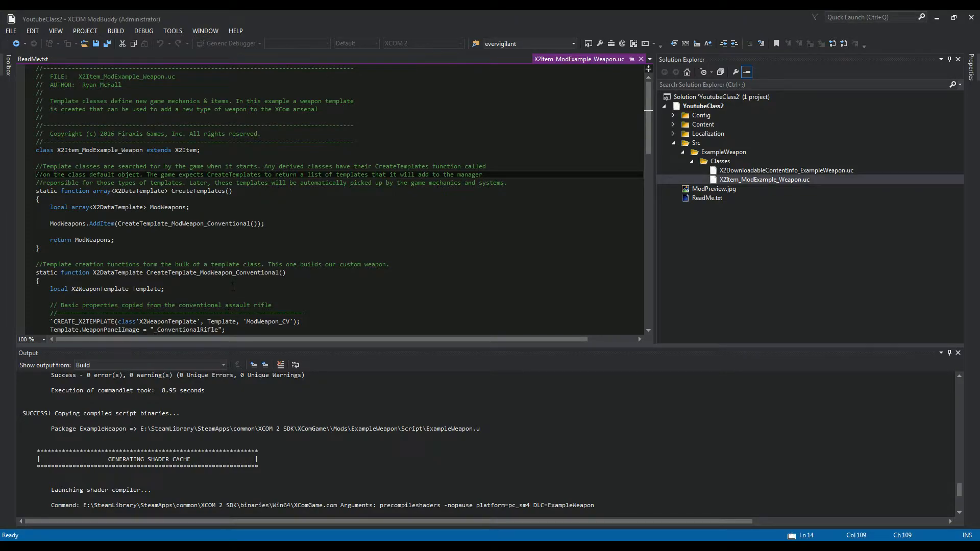
{"action": "scroll", "scroll_direction": "down", "scroll_amount": 3}
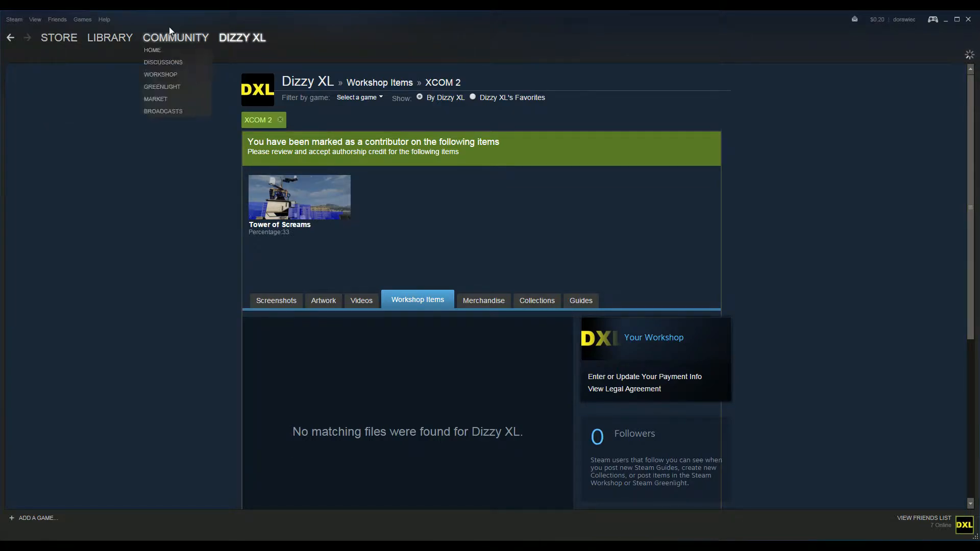
Step: Open your Steam profile's Workshop Items, then Create and Upload the Example Weapon mod
{"action": "left_click", "coordinate": [241, 37]}
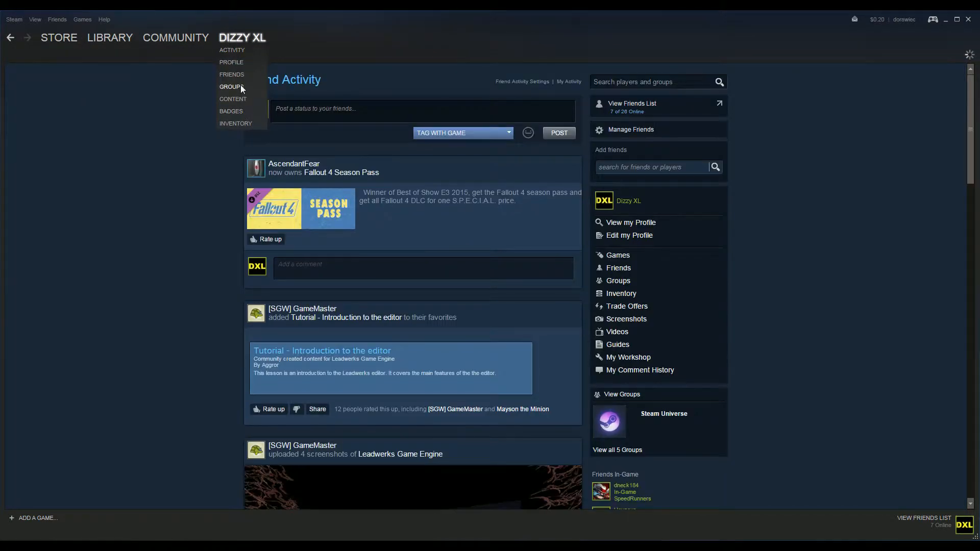
{"action": "left_click", "coordinate": [242, 37]}
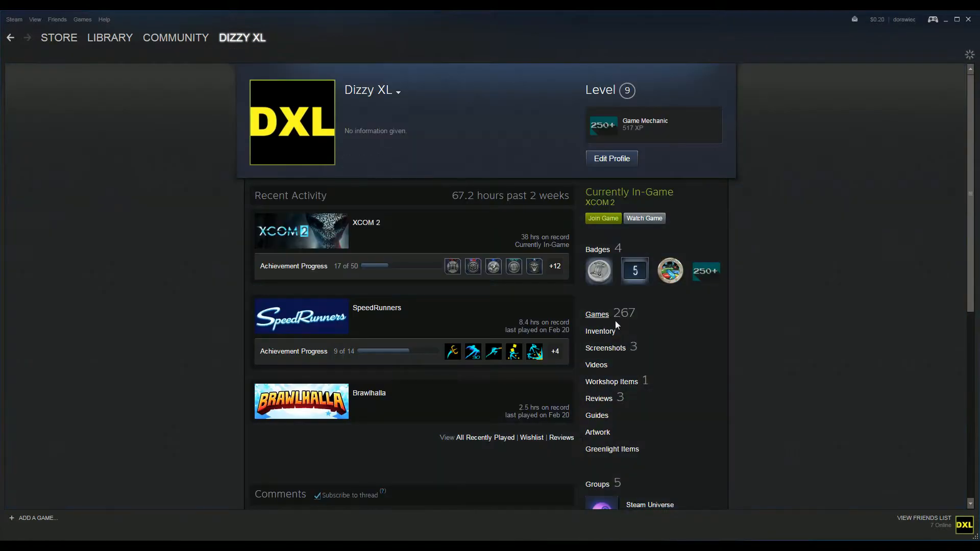
{"action": "left_click", "coordinate": [611, 381]}
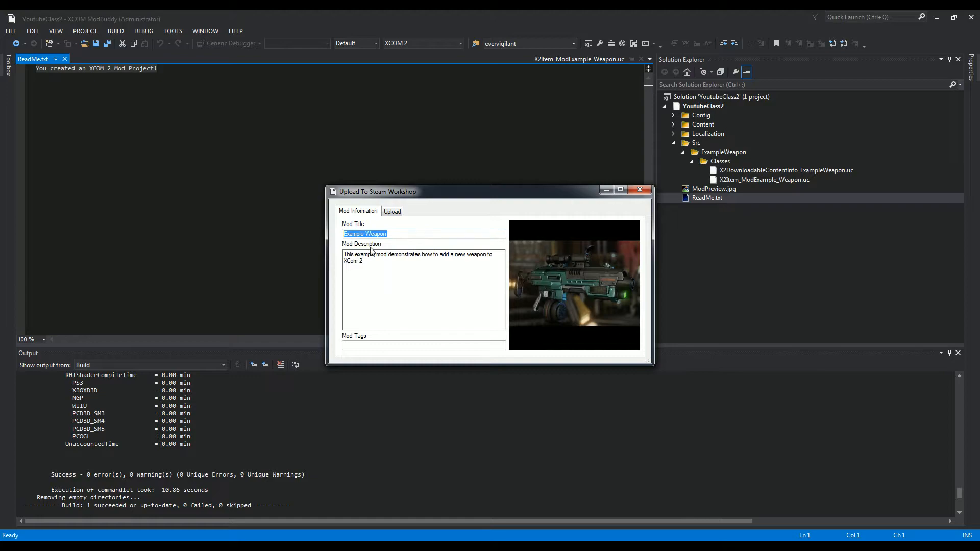
{"action": "left_click", "coordinate": [392, 212]}
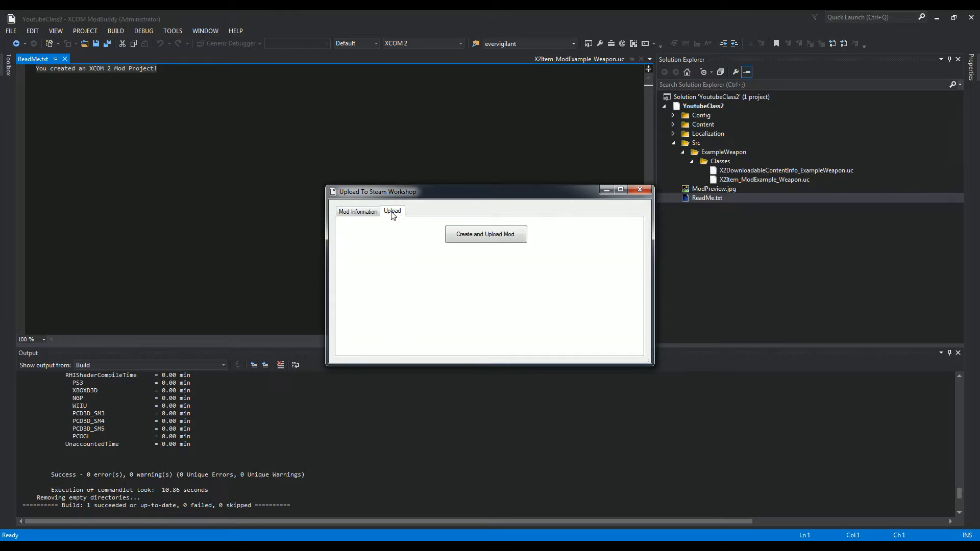
{"action": "left_click", "coordinate": [485, 234]}
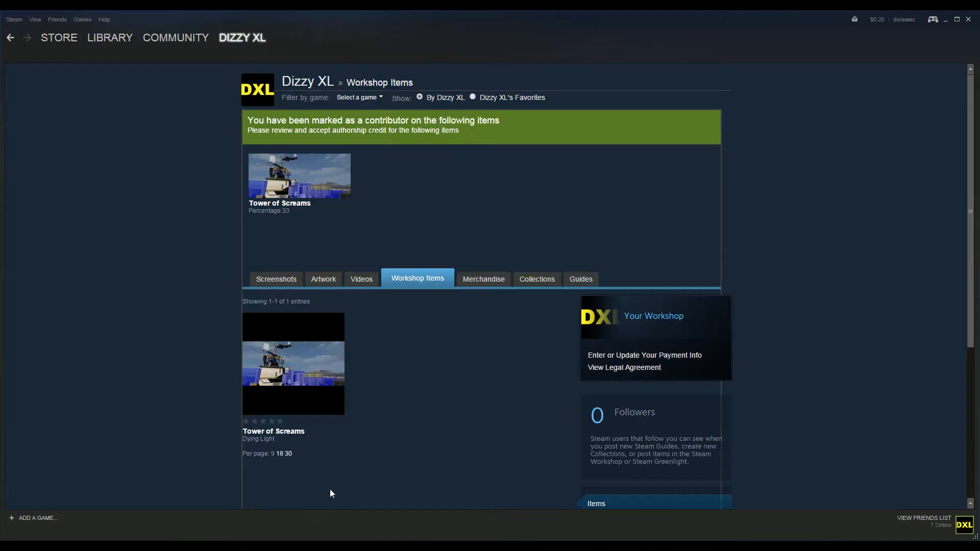
{"action": "mouse_move", "coordinate": [386, 348]}
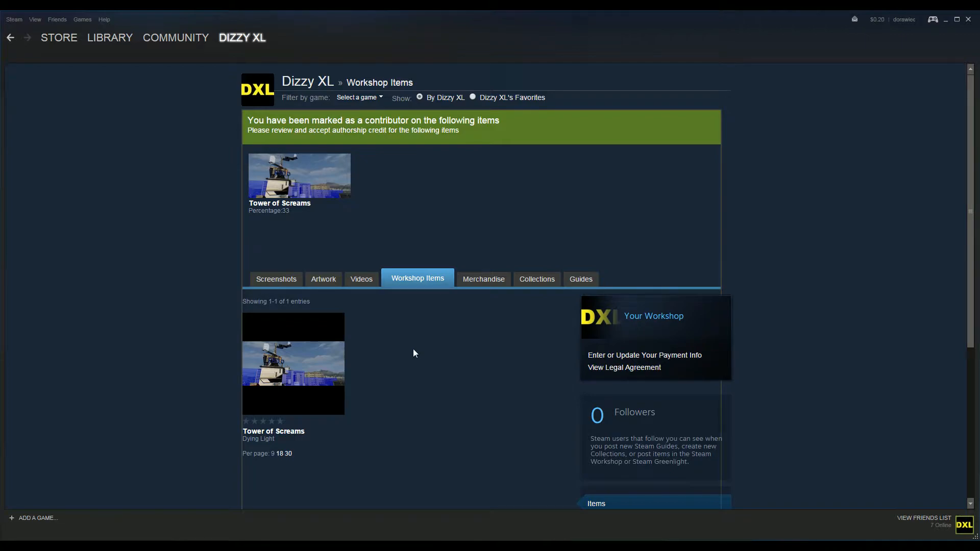
Step: Reload the Workshop items page and check the Example Weapon title and description editor
{"action": "right_click", "coordinate": [336, 358]}
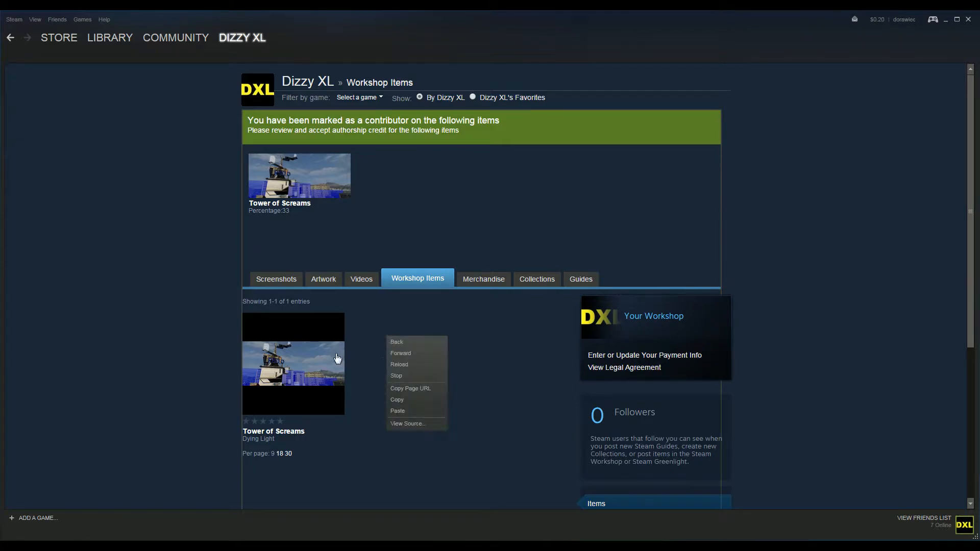
{"action": "left_click", "coordinate": [437, 400]}
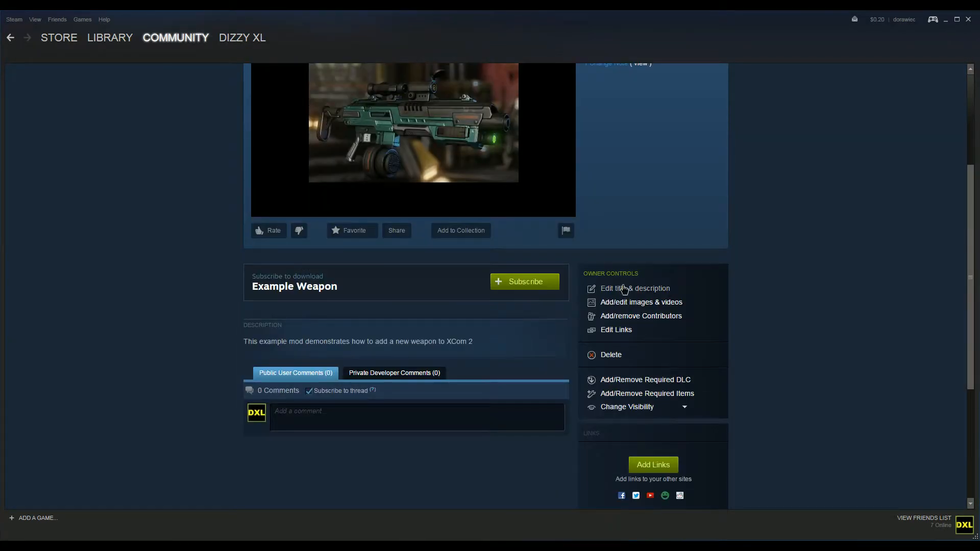
{"action": "left_click", "coordinate": [635, 288]}
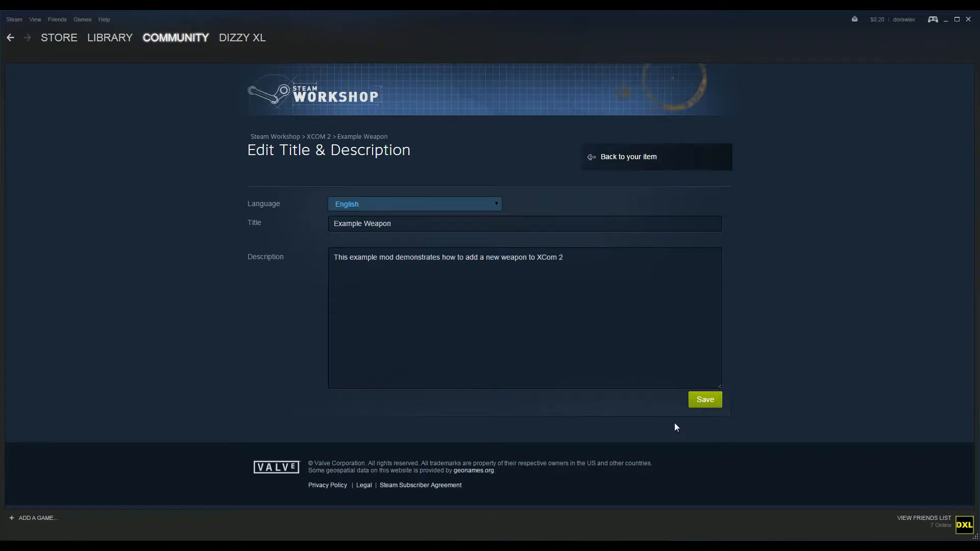
{"action": "left_click", "coordinate": [704, 399]}
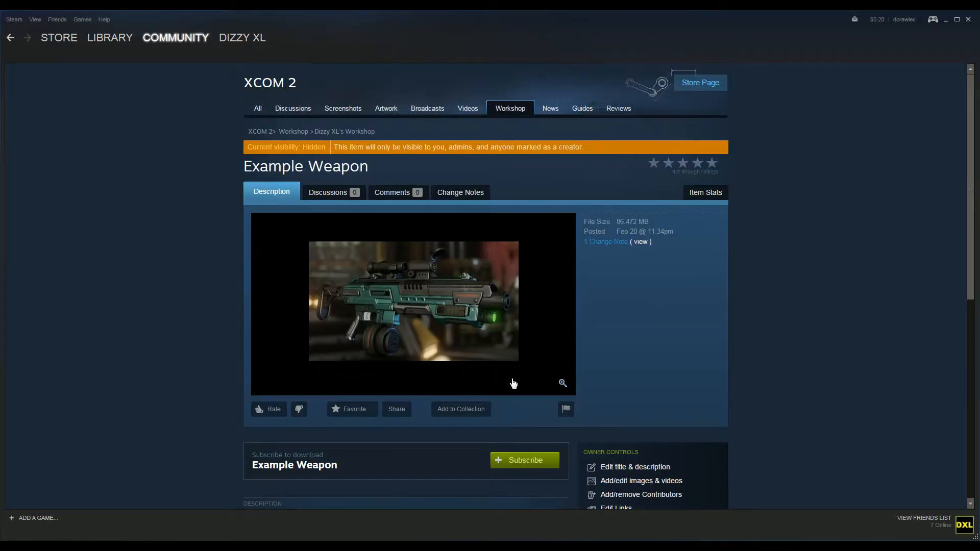
Step: Scroll through the hidden Example Weapon Workshop item page
{"action": "left_click", "coordinate": [635, 421]}
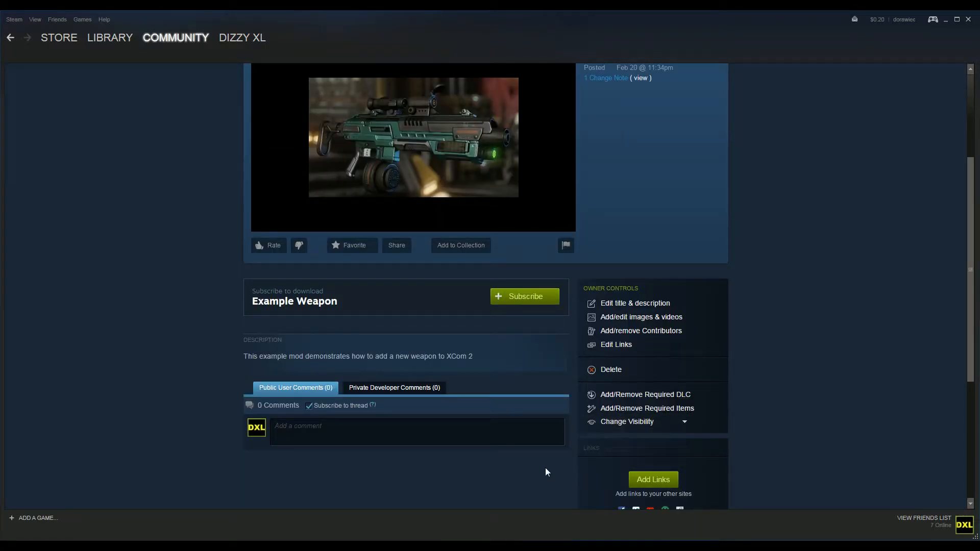
{"action": "scroll", "scroll_direction": "up", "scroll_amount": 3}
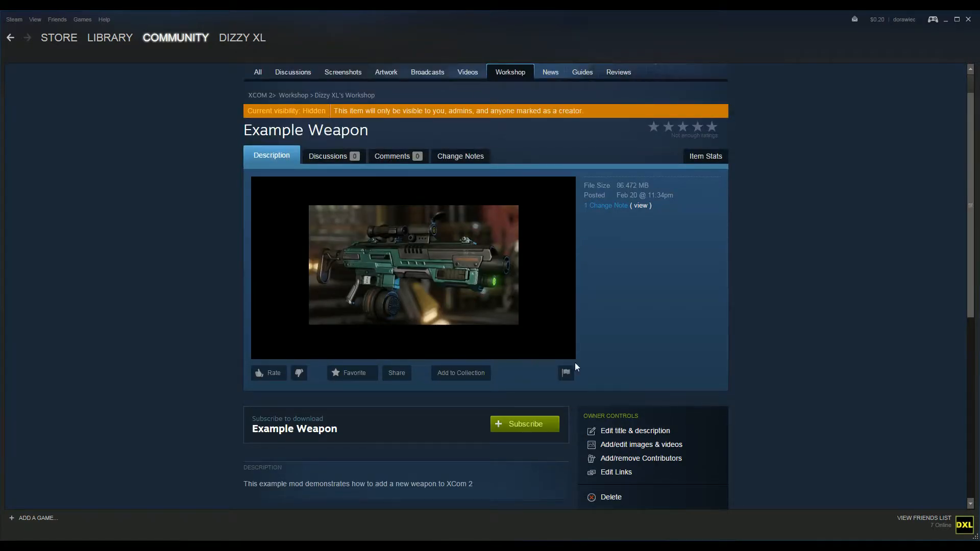
{"action": "scroll", "scroll_direction": "down", "scroll_amount": 3}
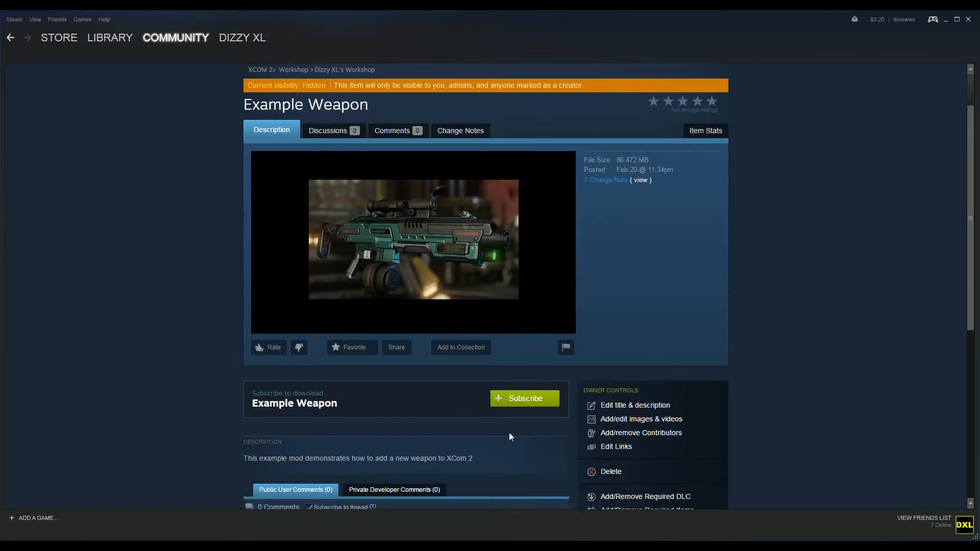
{"action": "scroll", "scroll_direction": "down", "scroll_amount": 3}
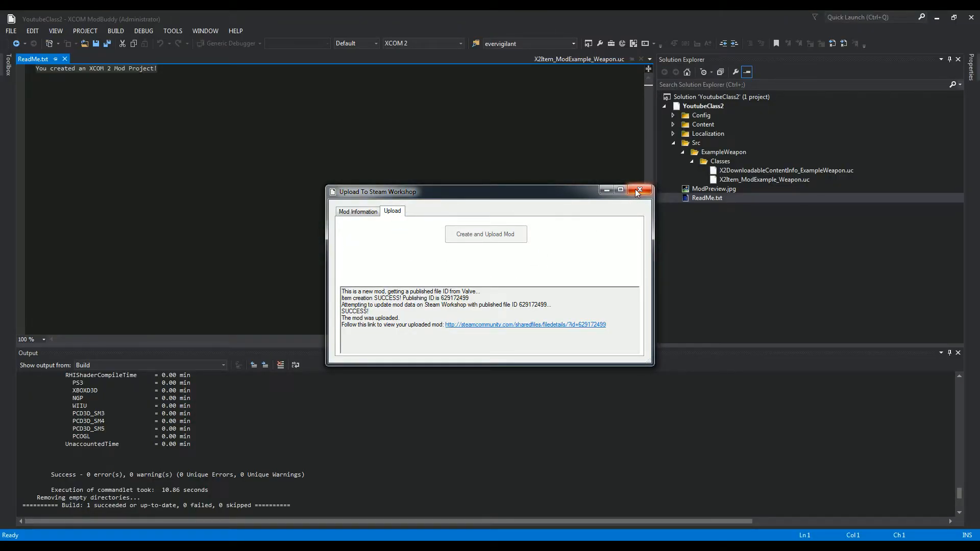
Step: Push the Example Weapon upload as an update to the existing Workshop mod
{"action": "left_click", "coordinate": [637, 190]}
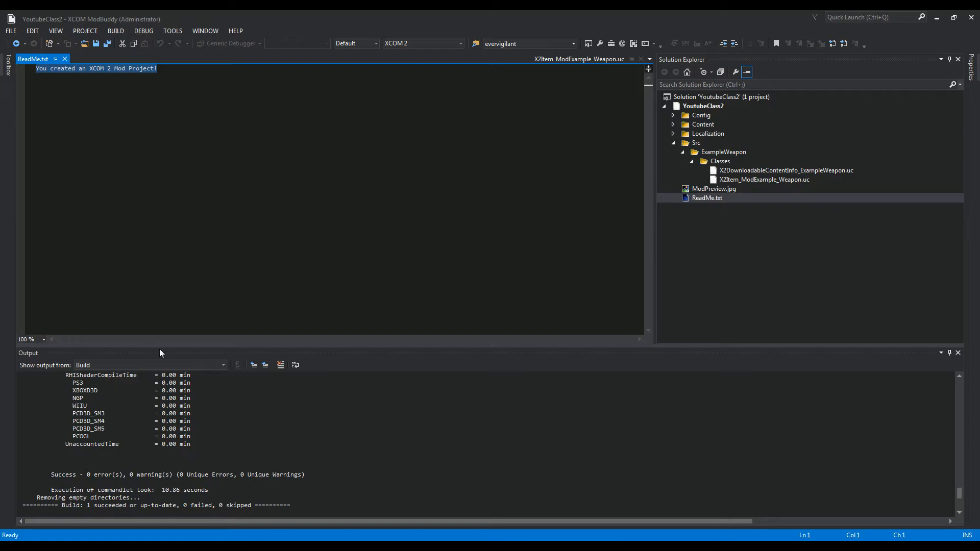
{"action": "left_click", "coordinate": [143, 31]}
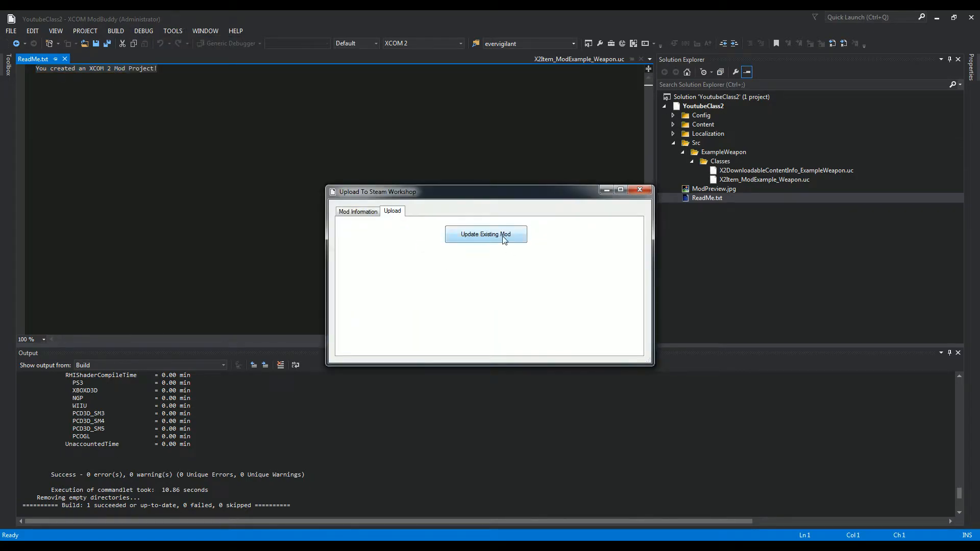
{"action": "left_click", "coordinate": [485, 234]}
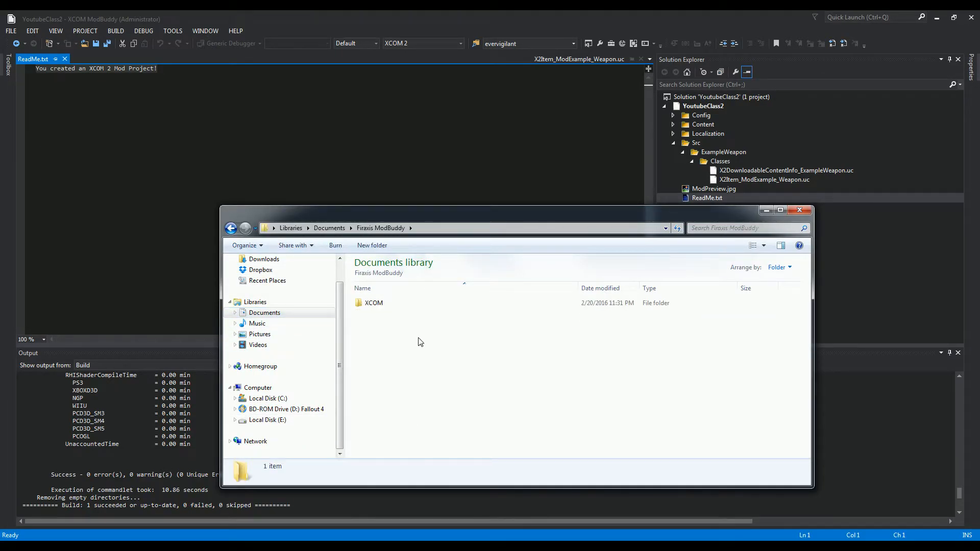
Step: Browse the XCOM > YoutubeClass2 project folder, then go to Local Disk (E:)
{"action": "double_click", "coordinate": [373, 303]}
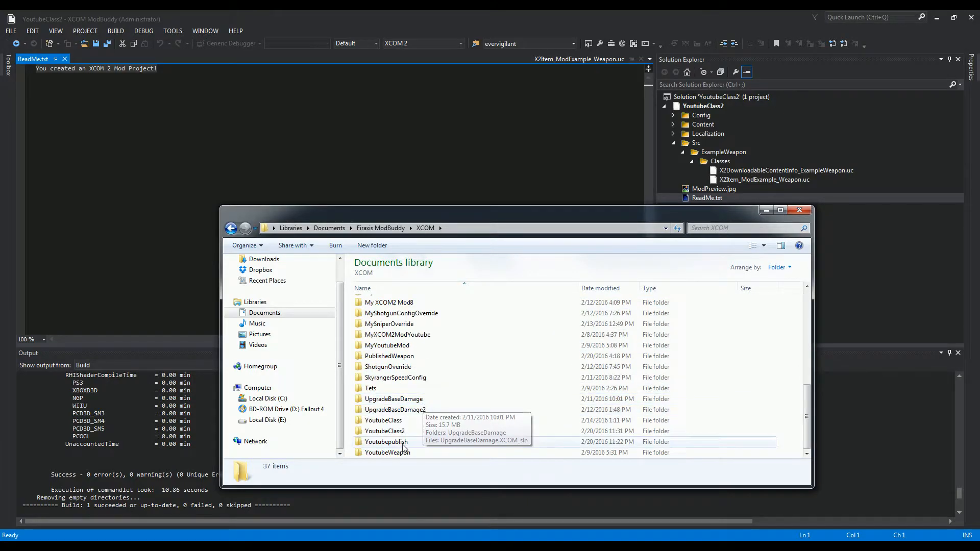
{"action": "double_click", "coordinate": [384, 430]}
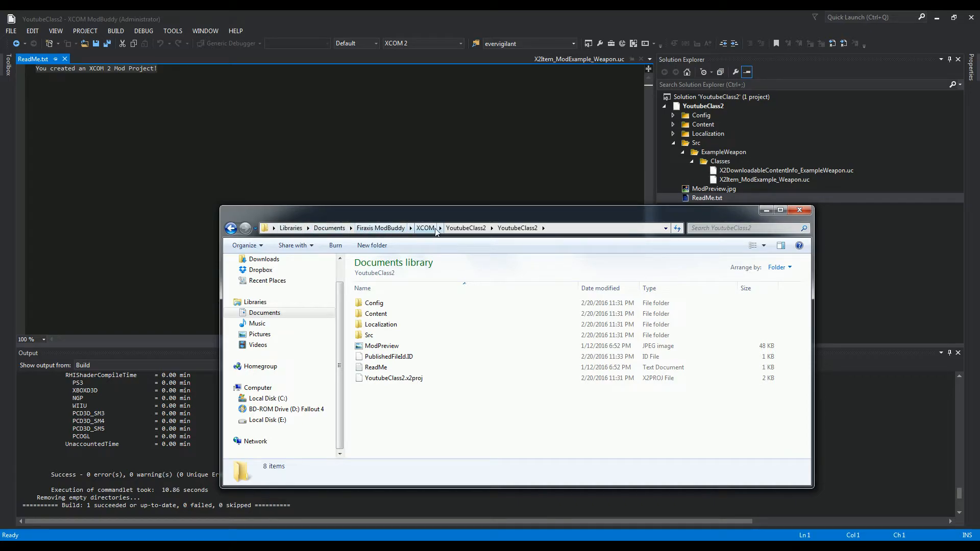
{"action": "mouse_move", "coordinate": [400, 395]}
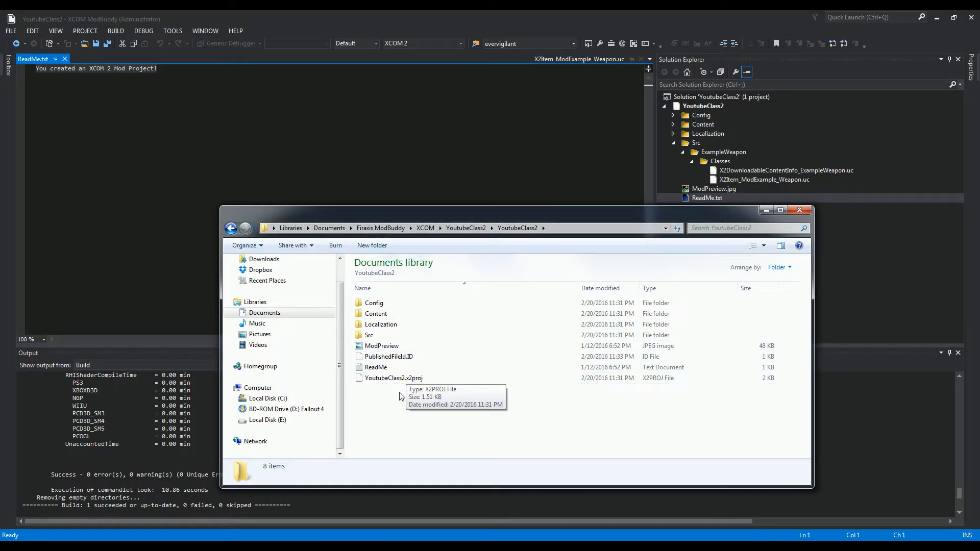
{"action": "left_click", "coordinate": [388, 356]}
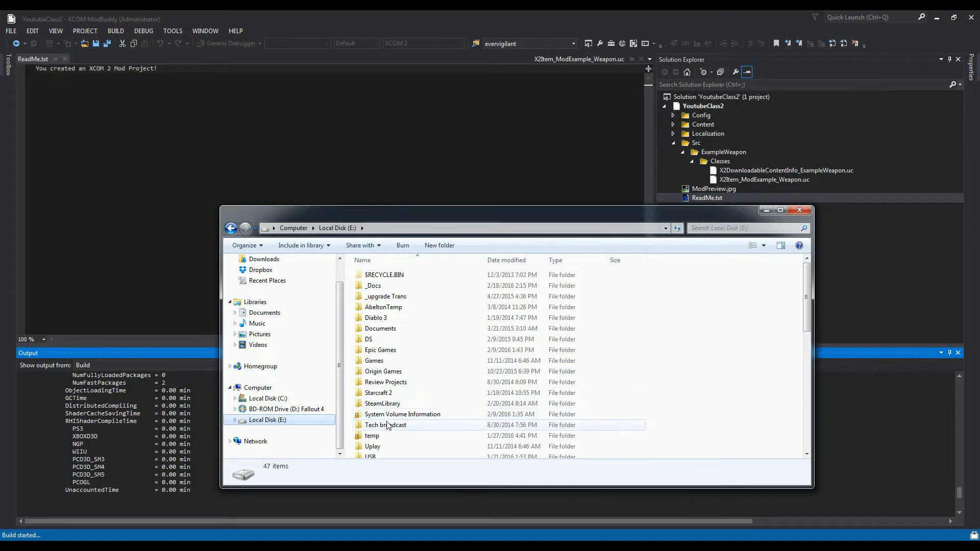
Step: Browse SteamLibrary to the XCOM 2 SDK's XComGame Mods folder and open ExampleWeapon
{"action": "left_click", "coordinate": [382, 403]}
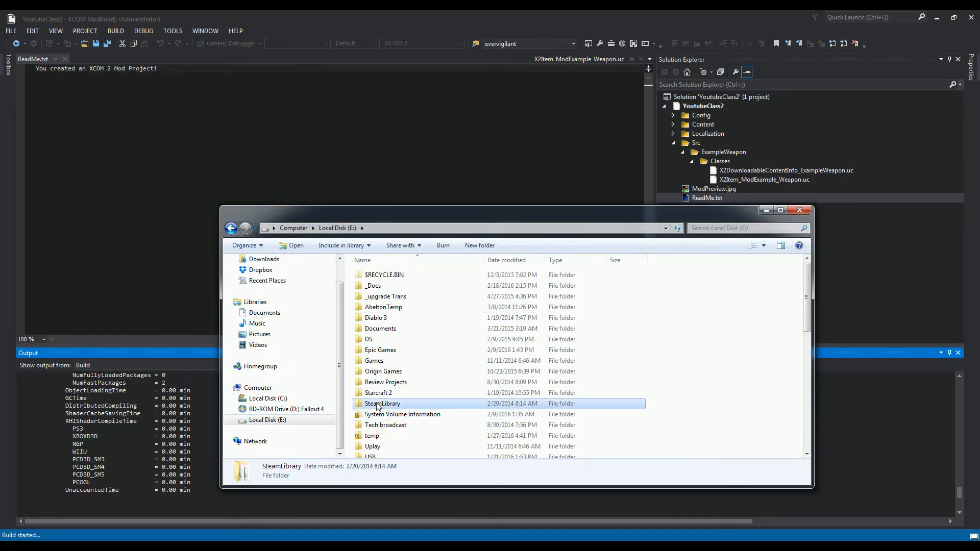
{"action": "double_click", "coordinate": [382, 403]}
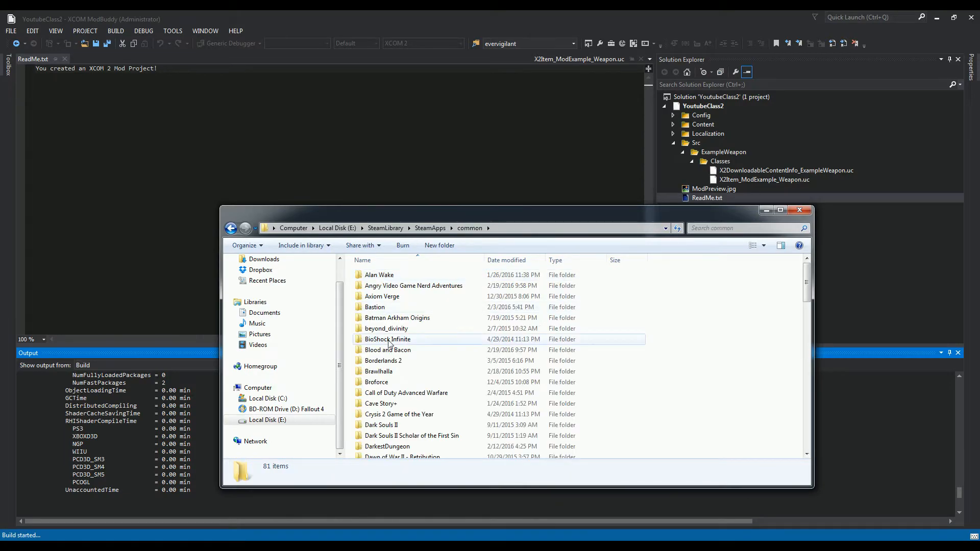
{"action": "double_click", "coordinate": [391, 339]}
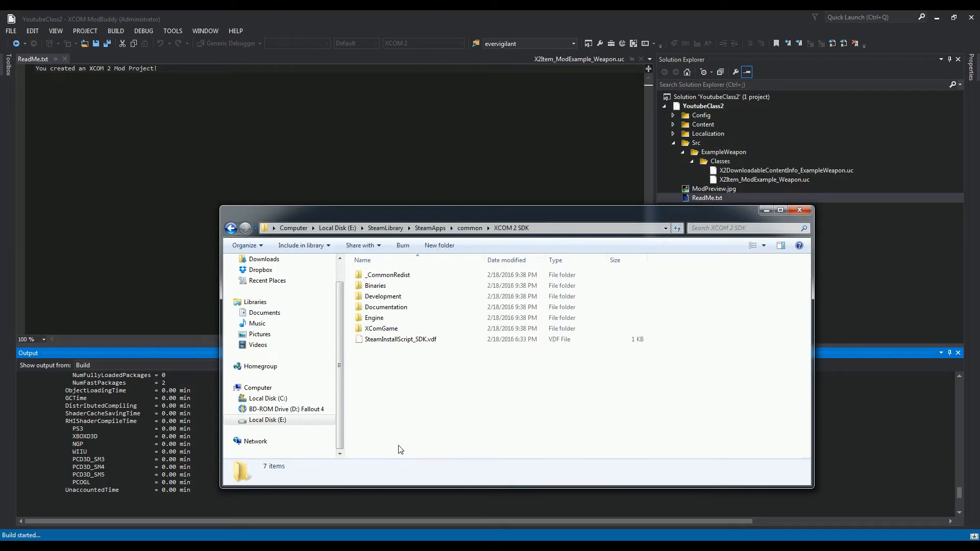
{"action": "double_click", "coordinate": [380, 328]}
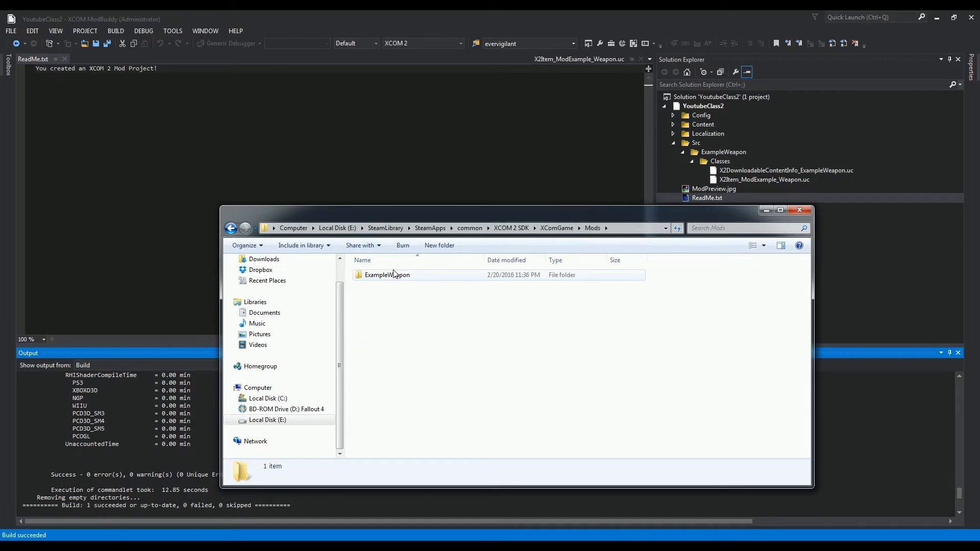
{"action": "left_click", "coordinate": [386, 275]}
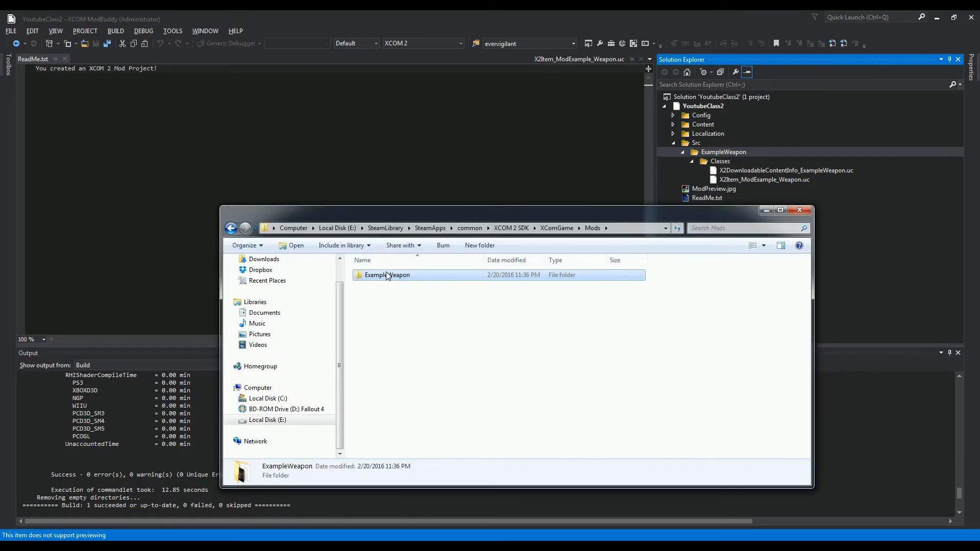
{"action": "double_click", "coordinate": [386, 275]}
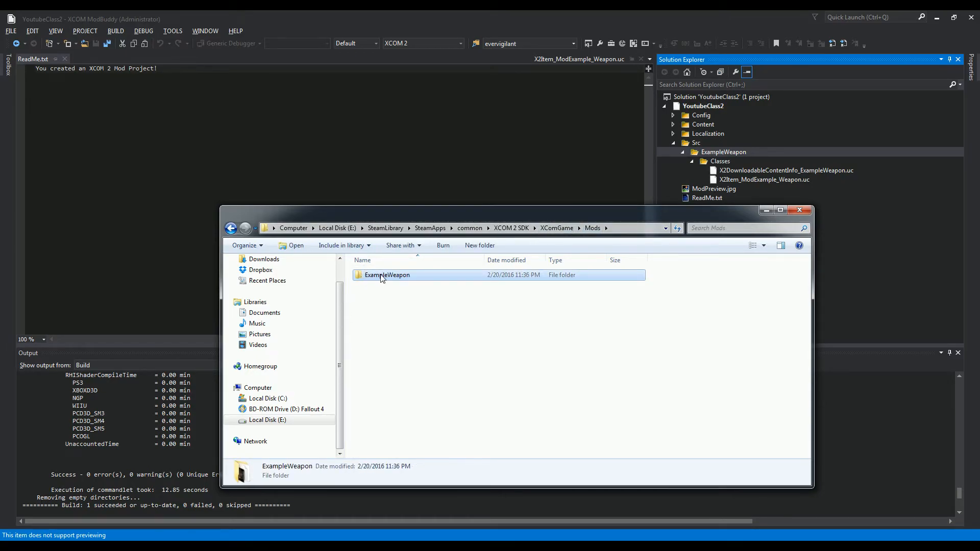
Step: Switch to the XCOM 2 game folder and open its XComGame Mods folder
{"action": "left_click", "coordinate": [364, 358]}
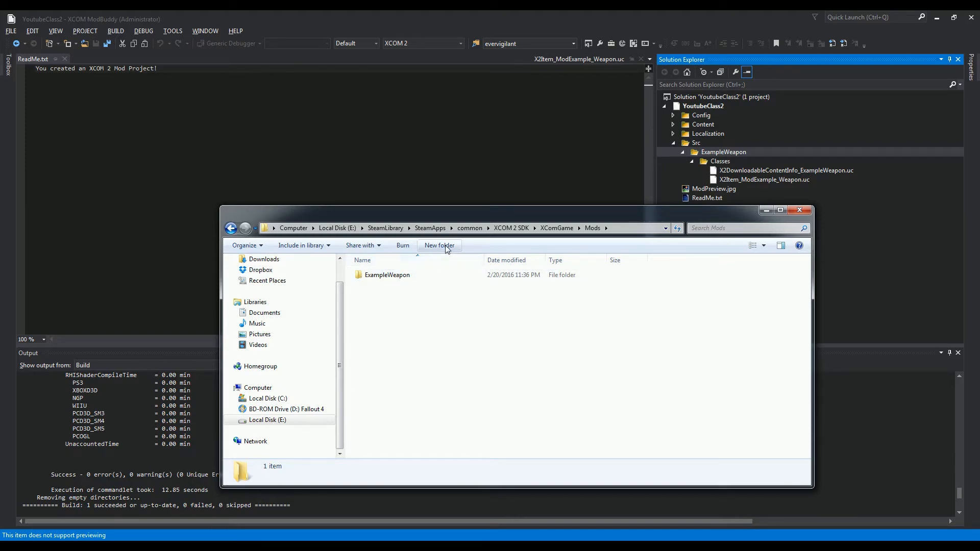
{"action": "left_click", "coordinate": [387, 275]}
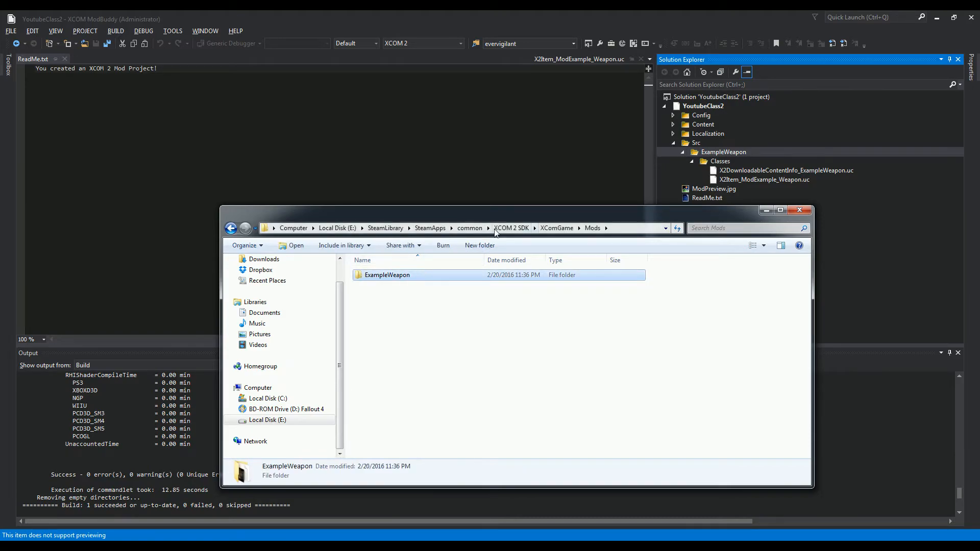
{"action": "left_click", "coordinate": [504, 227]}
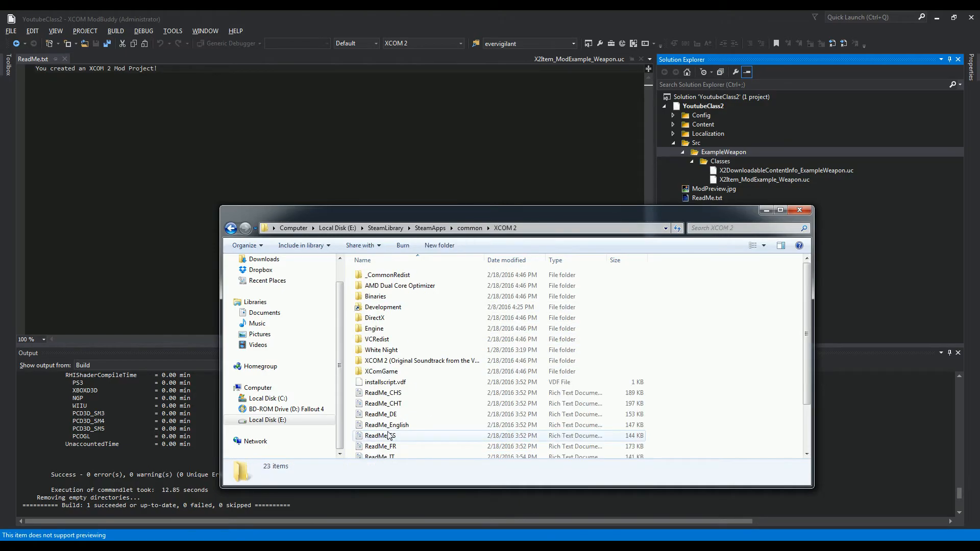
{"action": "double_click", "coordinate": [381, 371]}
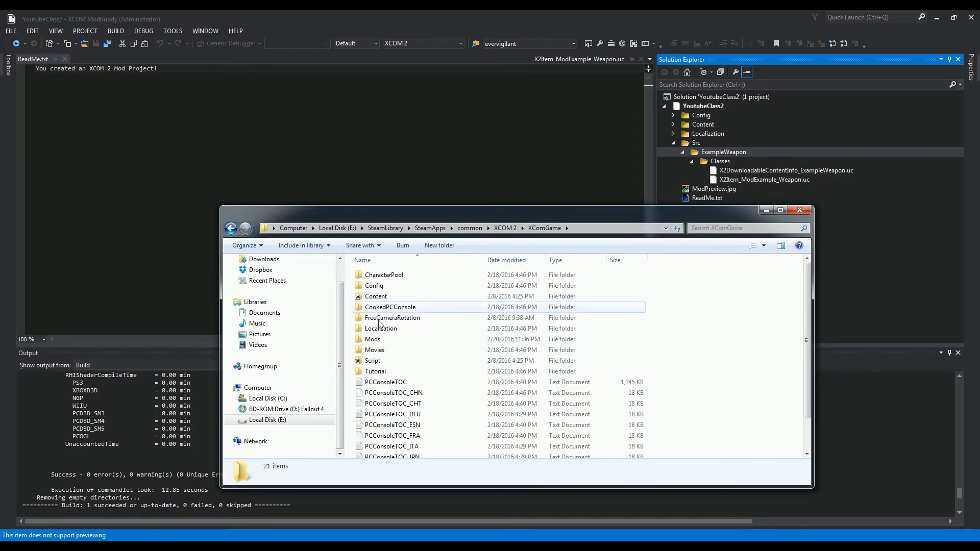
{"action": "double_click", "coordinate": [373, 338]}
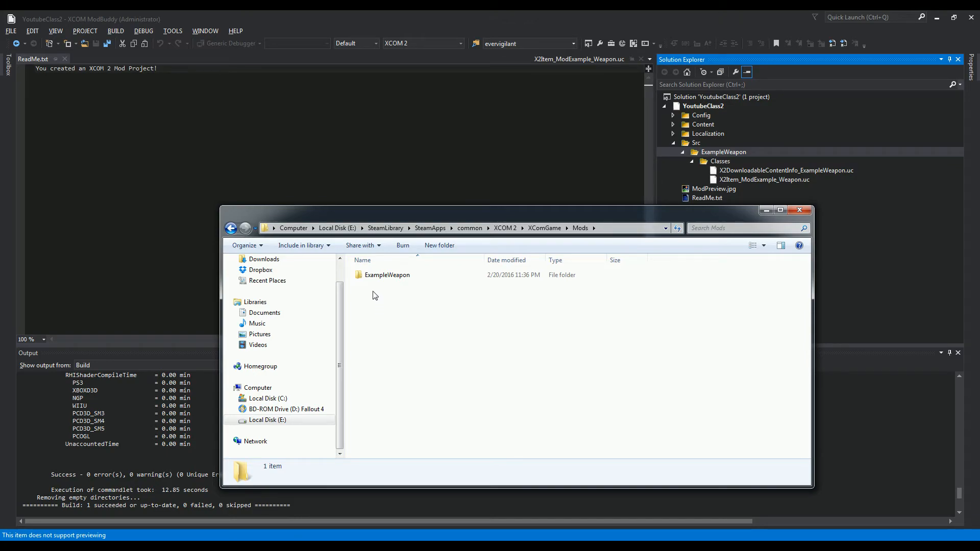
{"action": "mouse_move", "coordinate": [396, 328]}
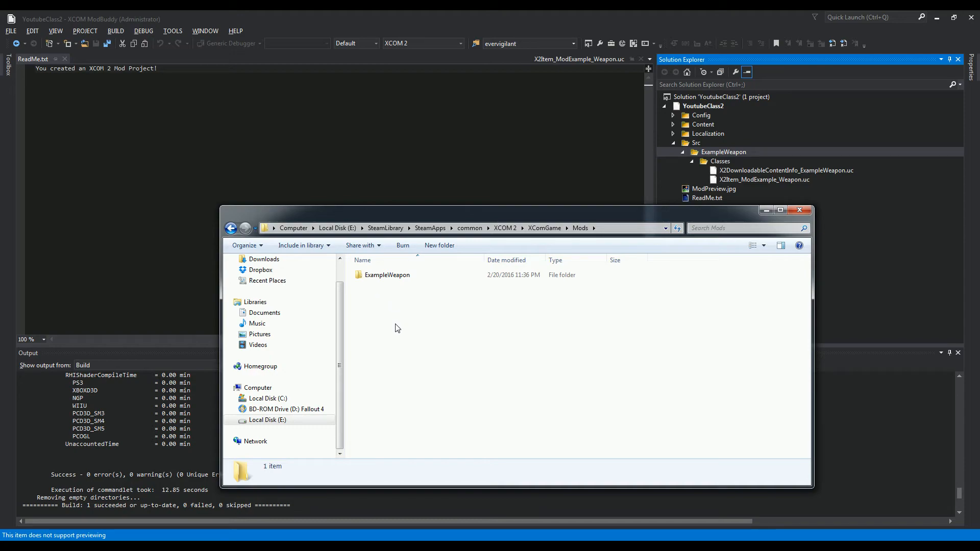